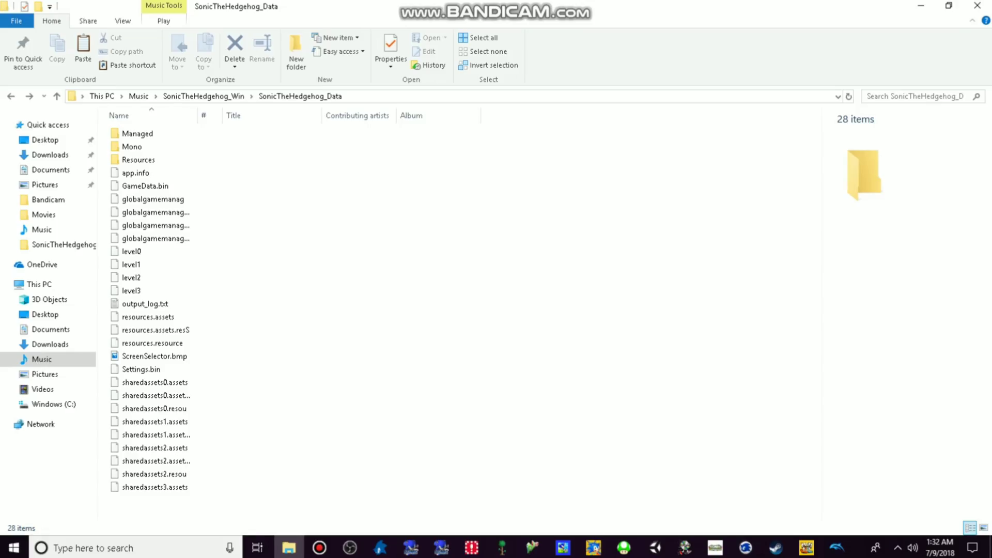
Step: Launch UnityEX from the SonicTheHedgehog_Data folder and start opening a Unity archive
click(154, 213)
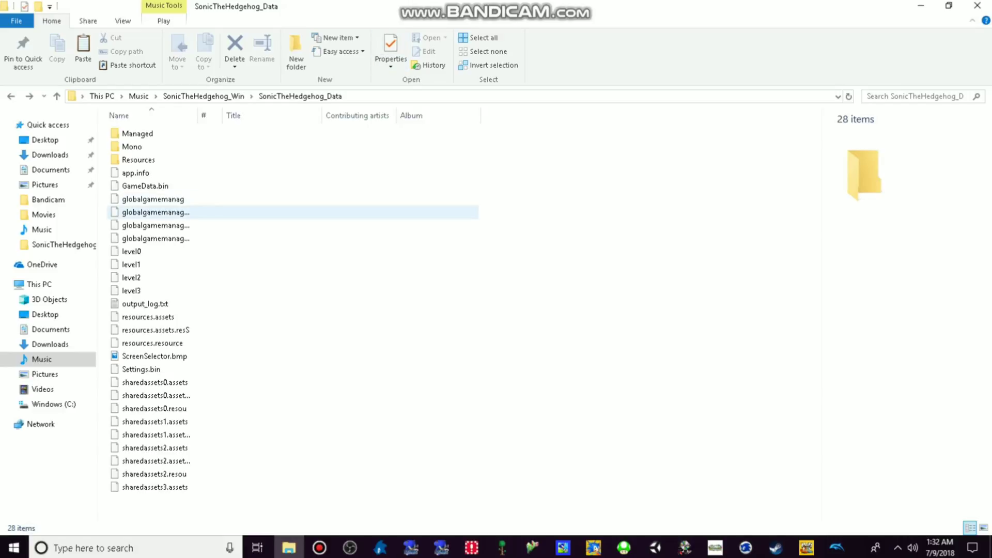
click(156, 396)
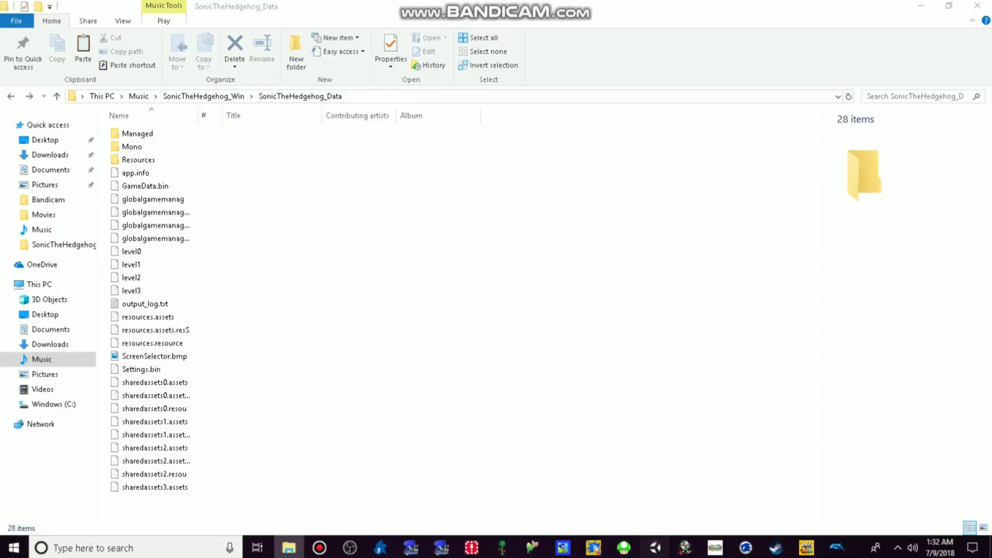
click(286, 71)
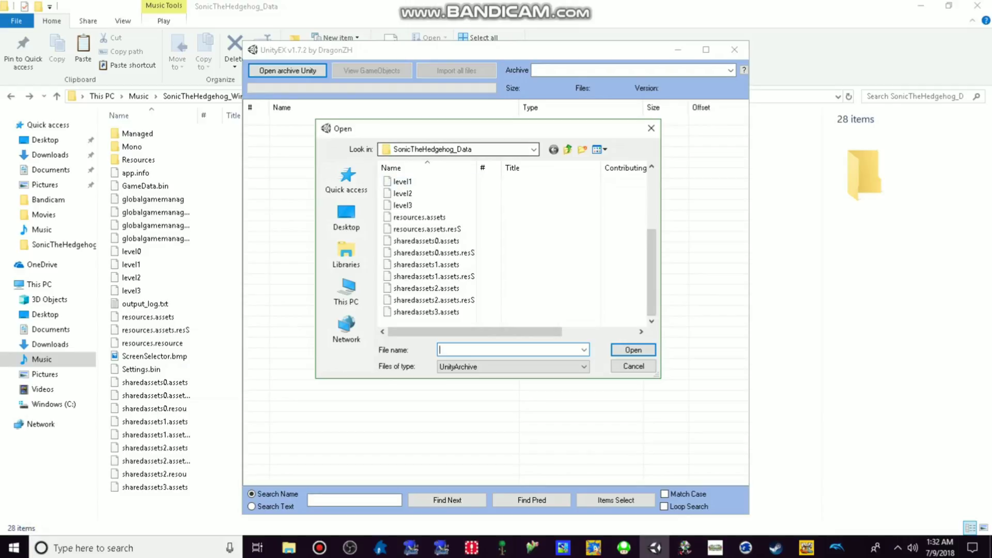
Step: Load sharedassets1.assets so its 11 textures, sprites and animation clips are listed
click(432, 277)
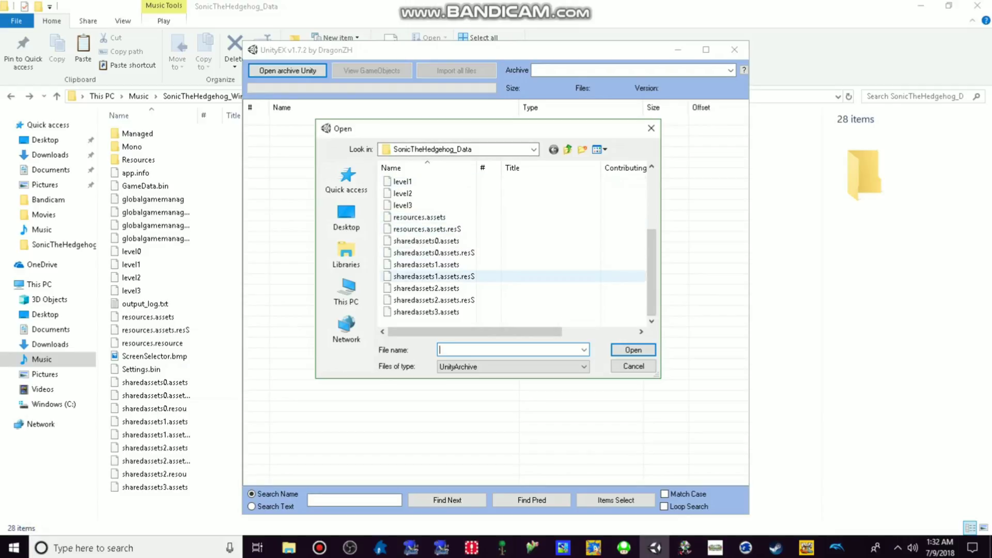
click(427, 264)
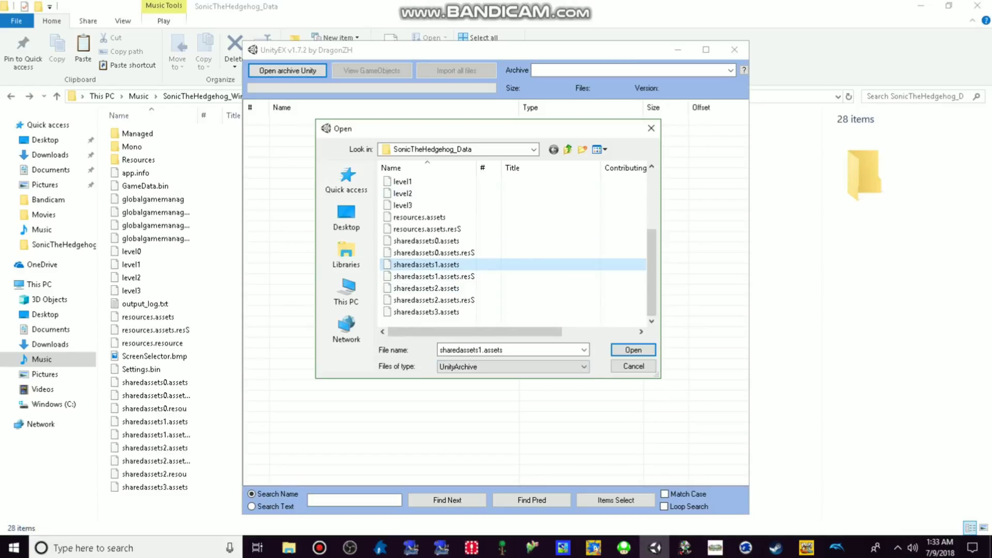
click(632, 350)
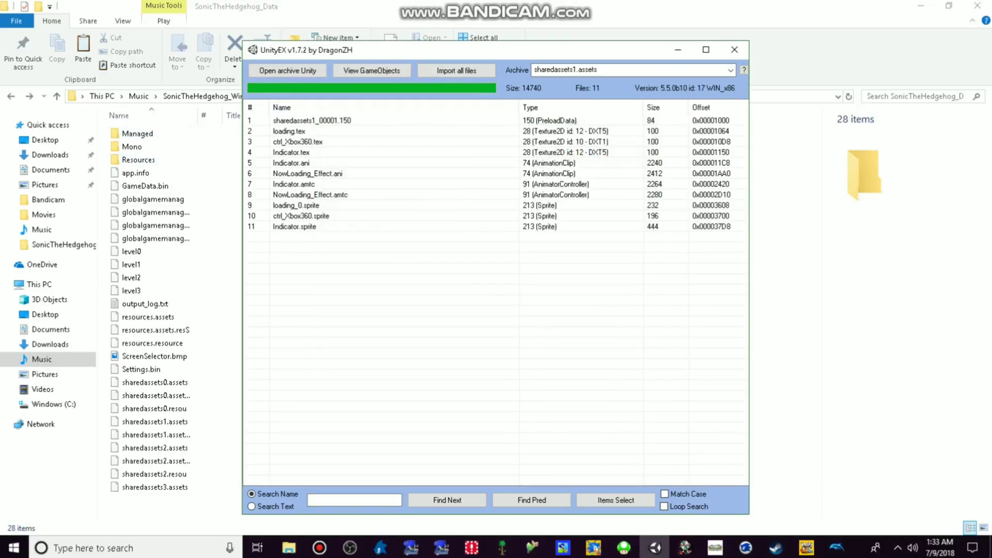
Step: Select all 11 entries and export them with convert into a Unity_Assets_Files folder
right_click(295, 226)
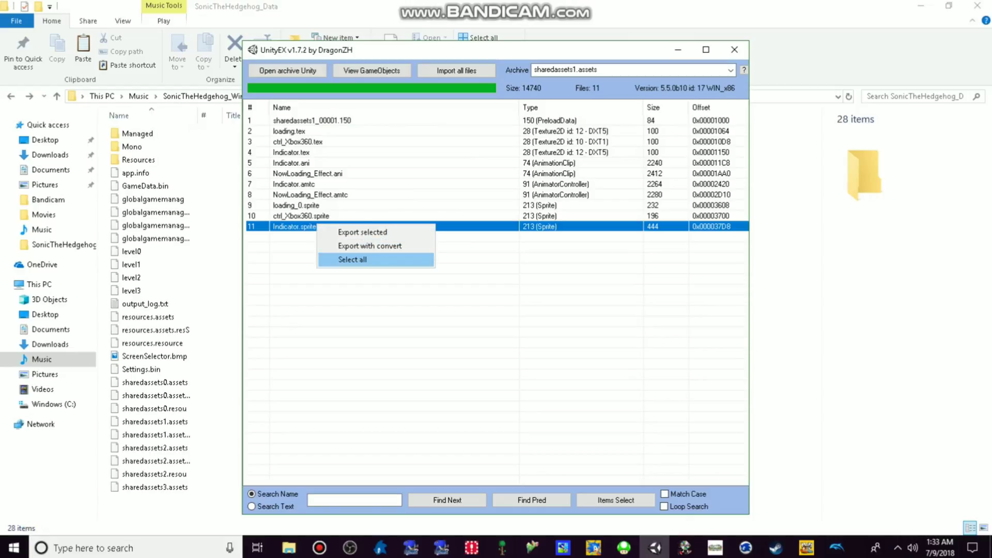
click(351, 260)
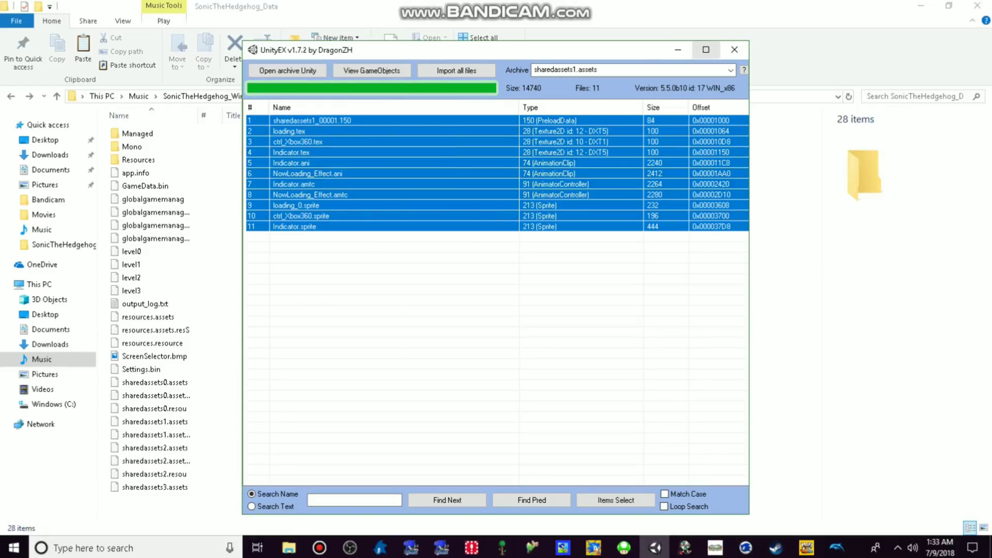
click(734, 49)
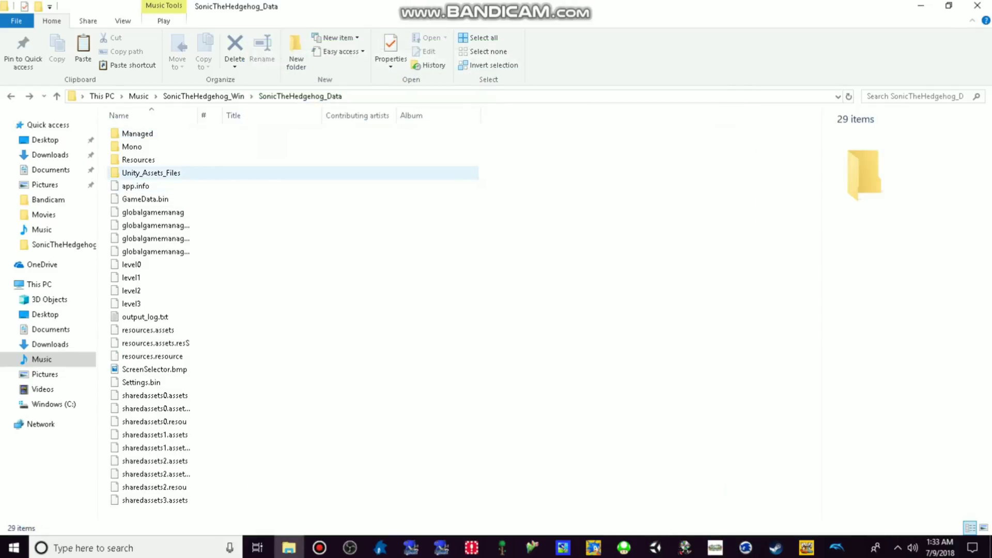
mouse_move(151, 173)
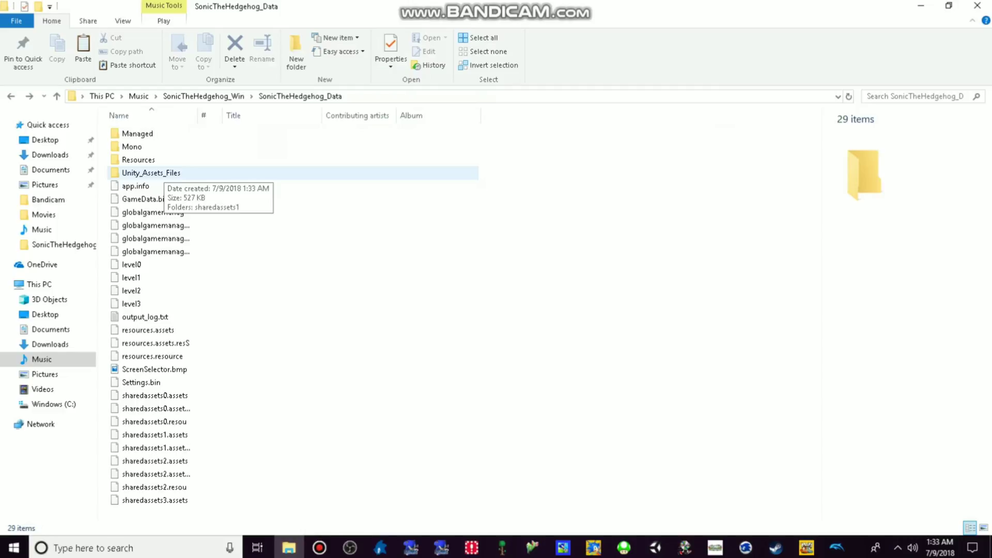
Step: Browse into Unity_Assets_Files > sharedassets1 > Textures and open ctrl_Xbox360.tex.dds in paint.net
double_click(151, 173)
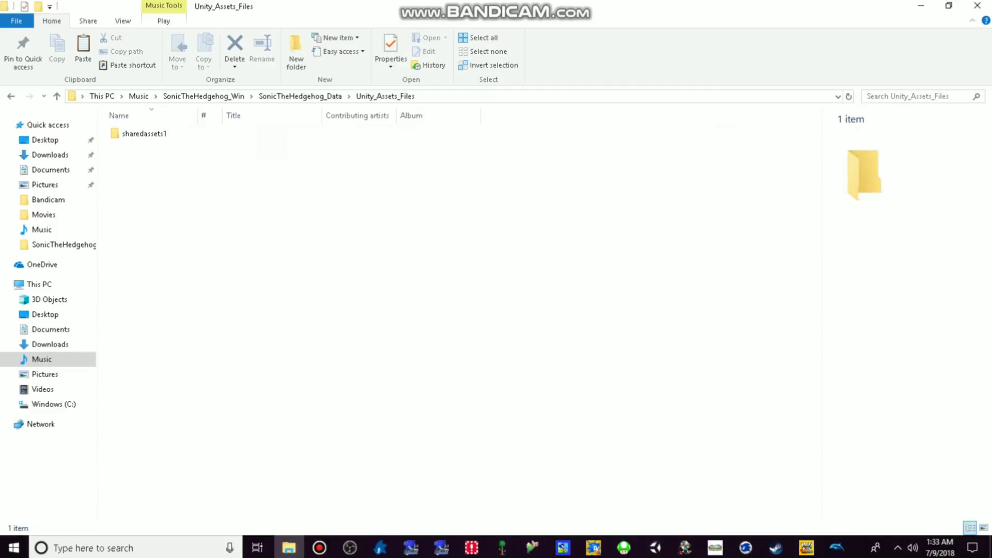
double_click(144, 134)
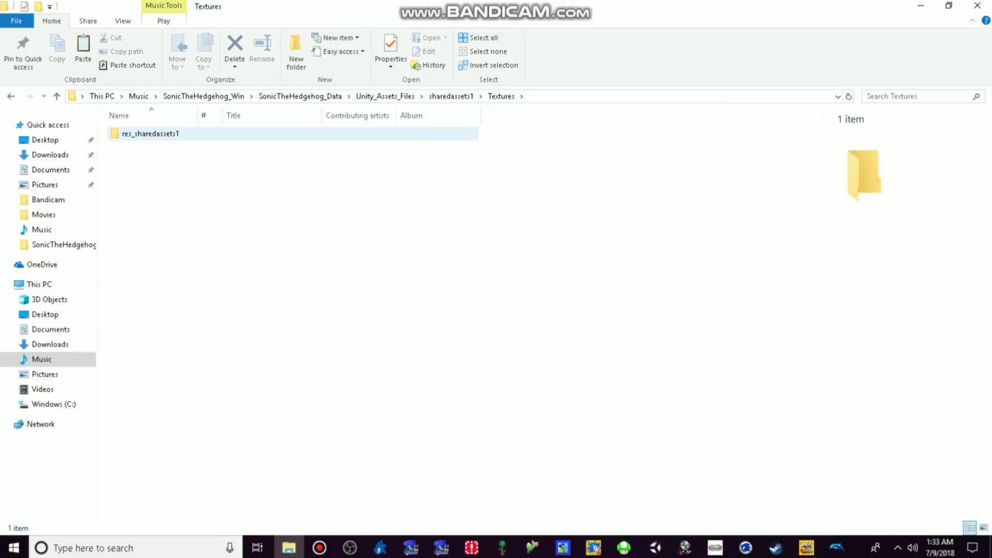
double_click(149, 133)
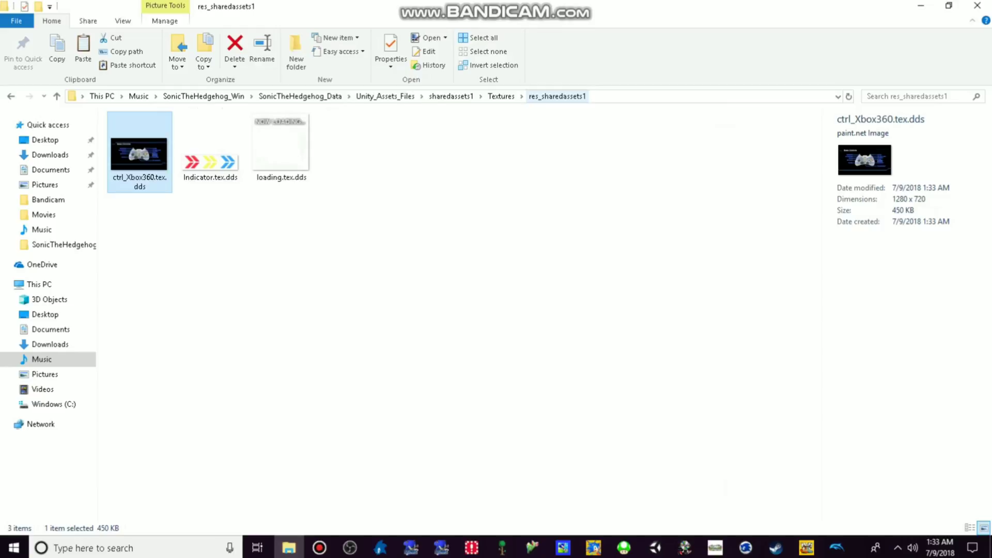
right_click(139, 153)
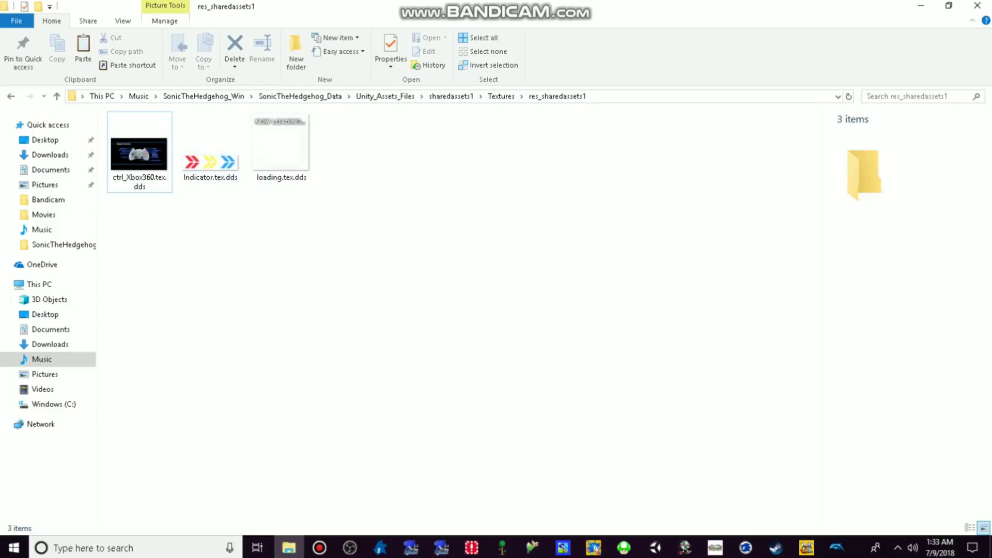
right_click(139, 154)
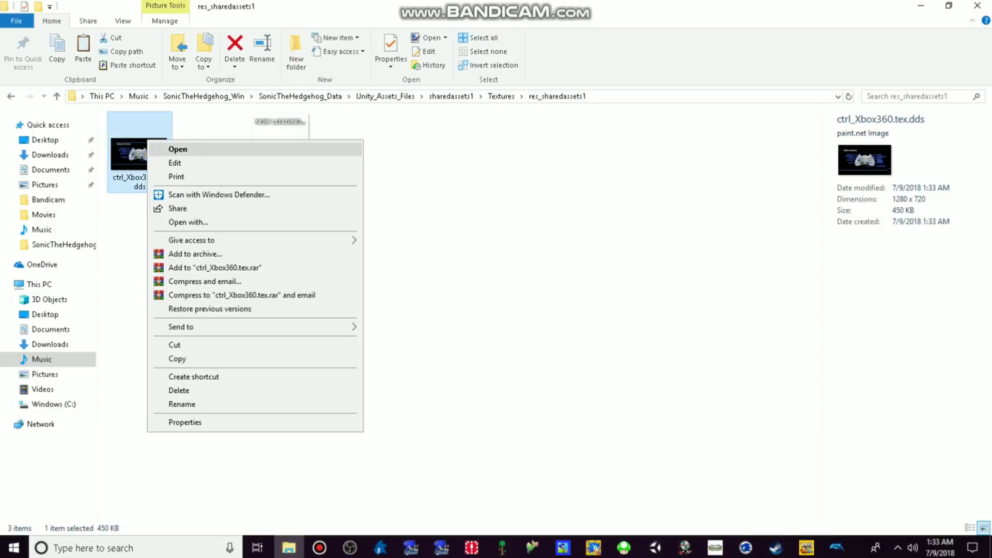
click(177, 149)
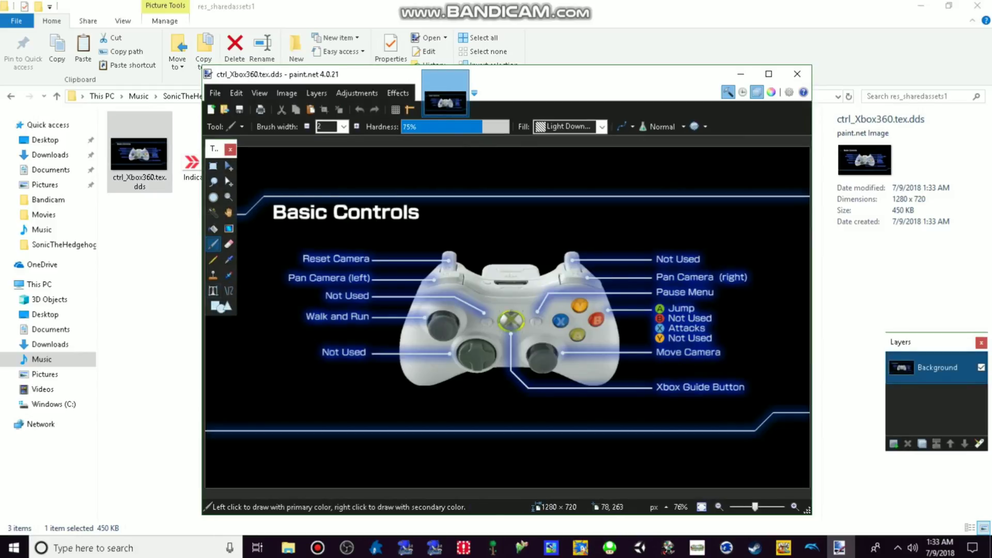
mouse_move(214, 292)
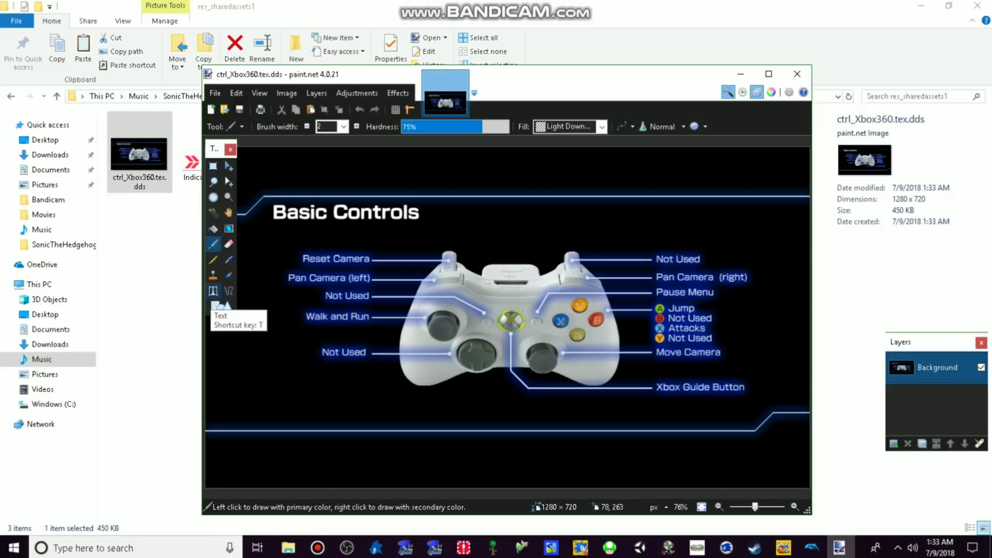
Step: Import lazym12.png from the Music folder as a new Sonic layer at the bottom-left of the controls image
click(213, 290)
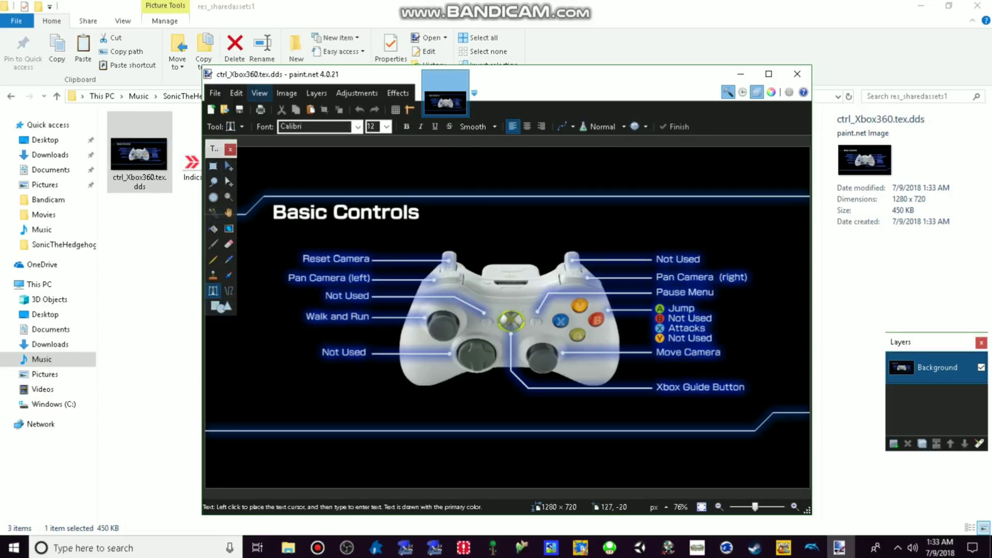
click(316, 93)
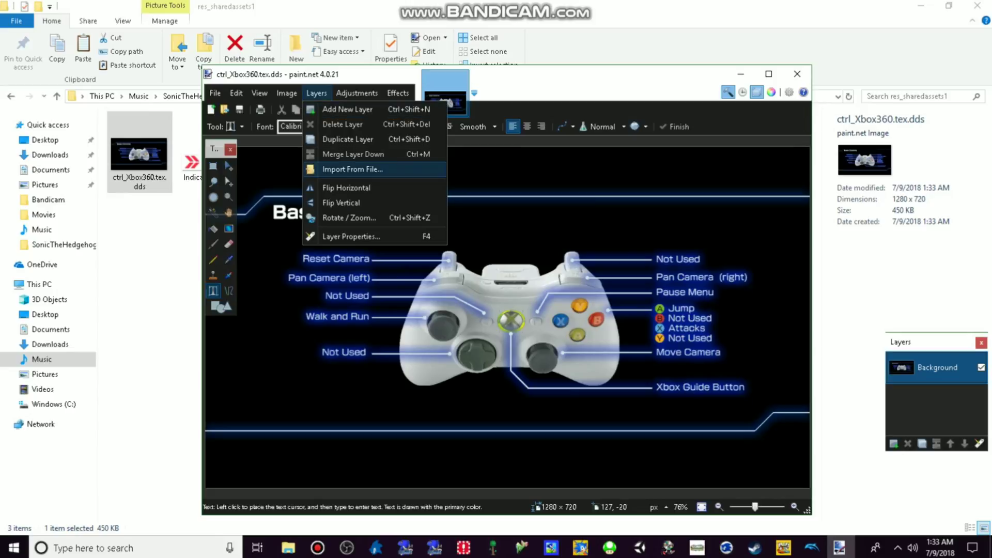
click(353, 168)
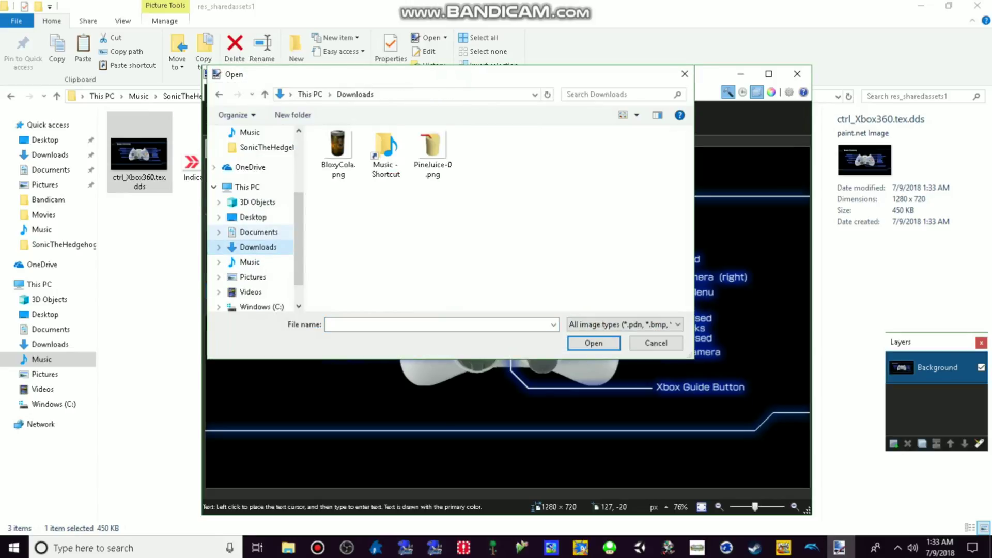
click(249, 262)
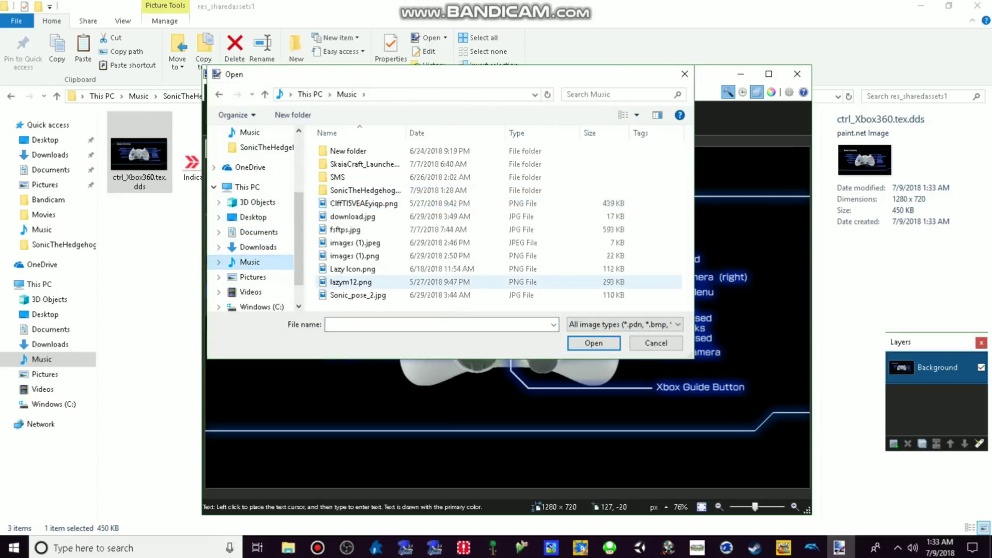
click(593, 344)
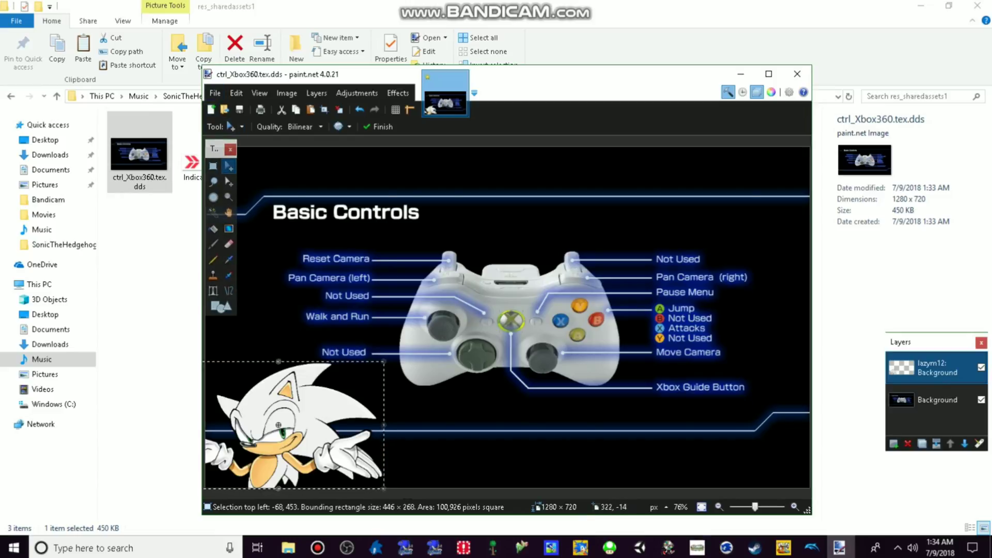
click(215, 92)
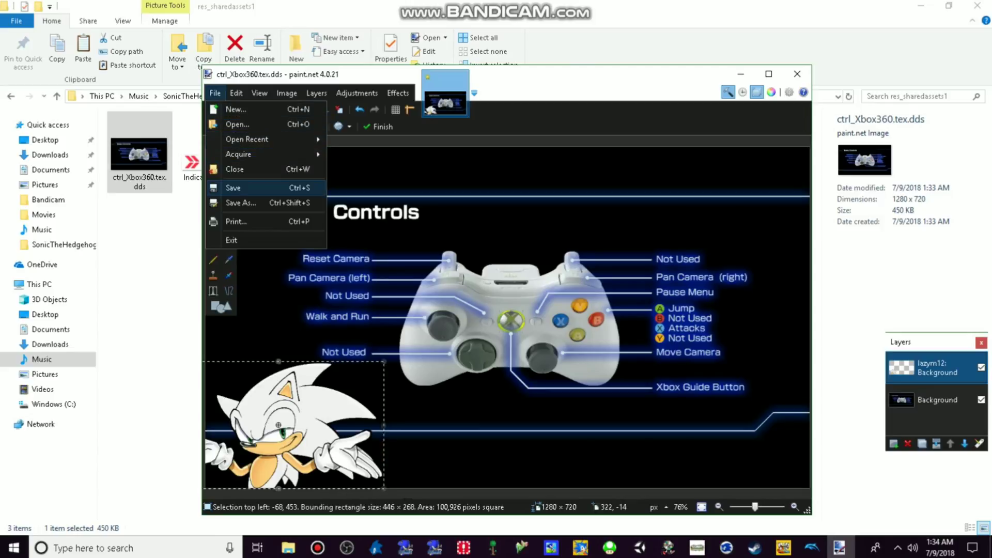
Step: Save the edited image as a DXT1 DDS over the existing ctrl_Xbox360.tex.dds, replacing it
click(241, 202)
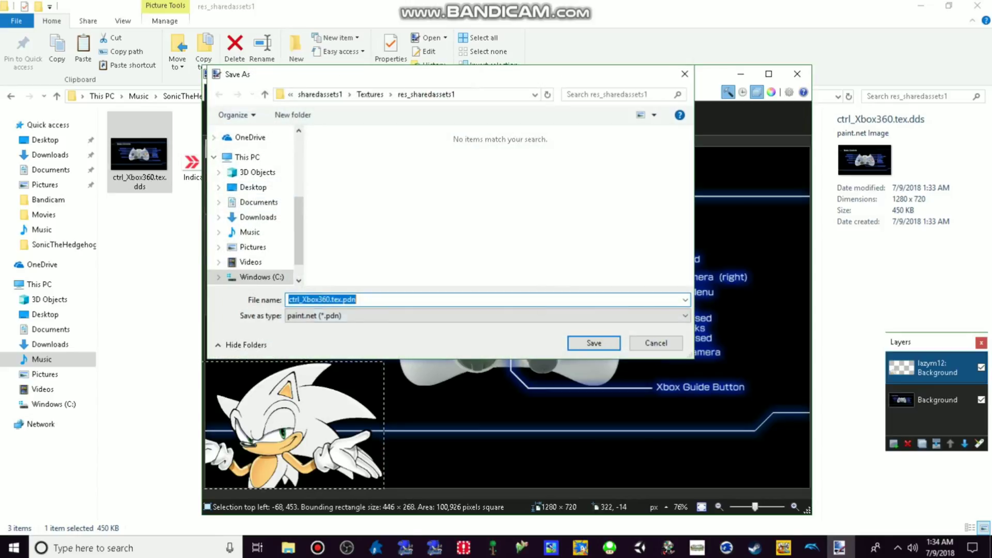
click(484, 316)
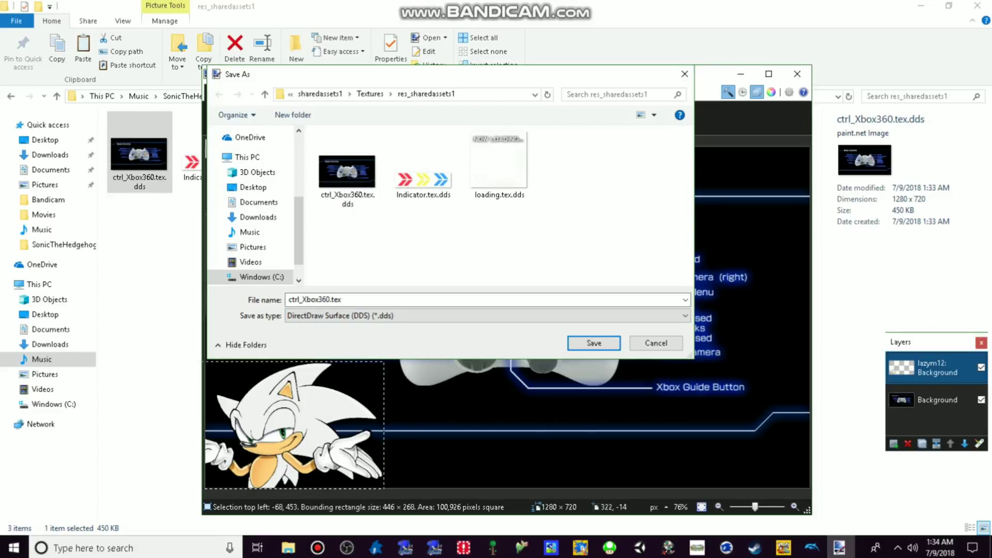
click(348, 171)
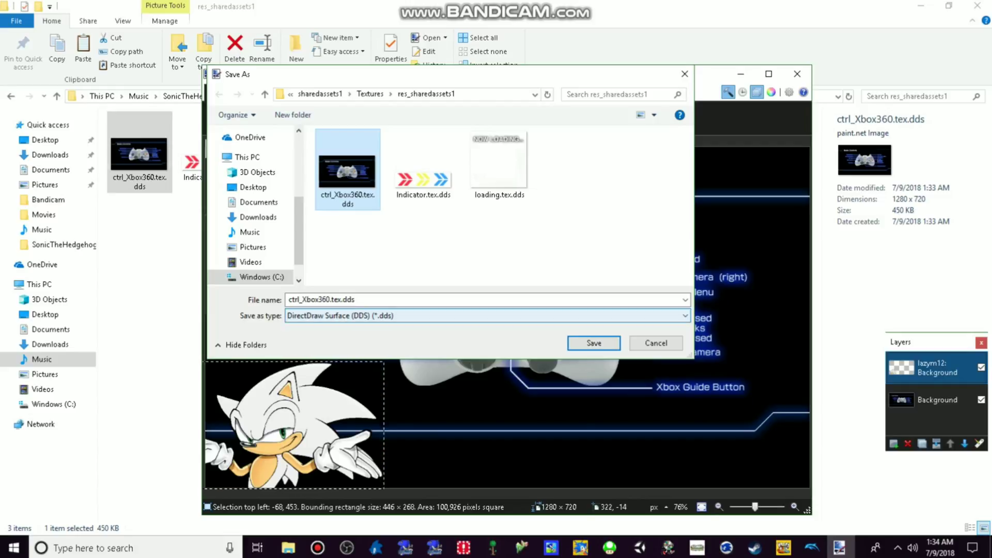
click(592, 343)
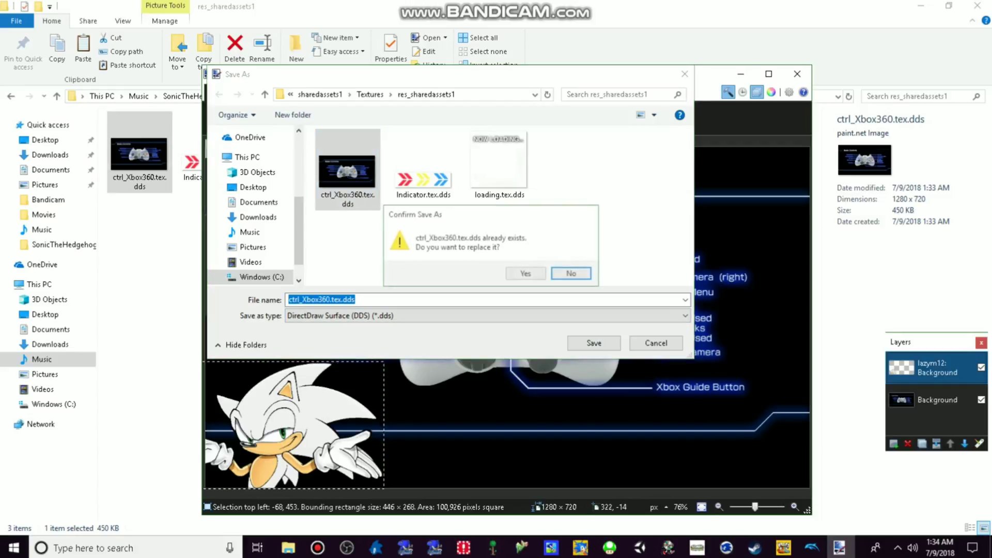
click(525, 273)
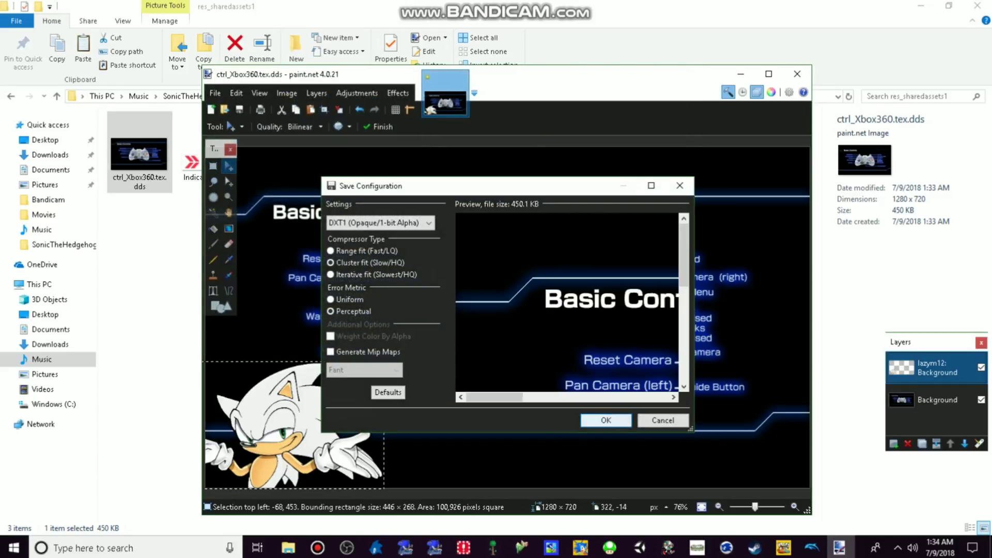
click(604, 420)
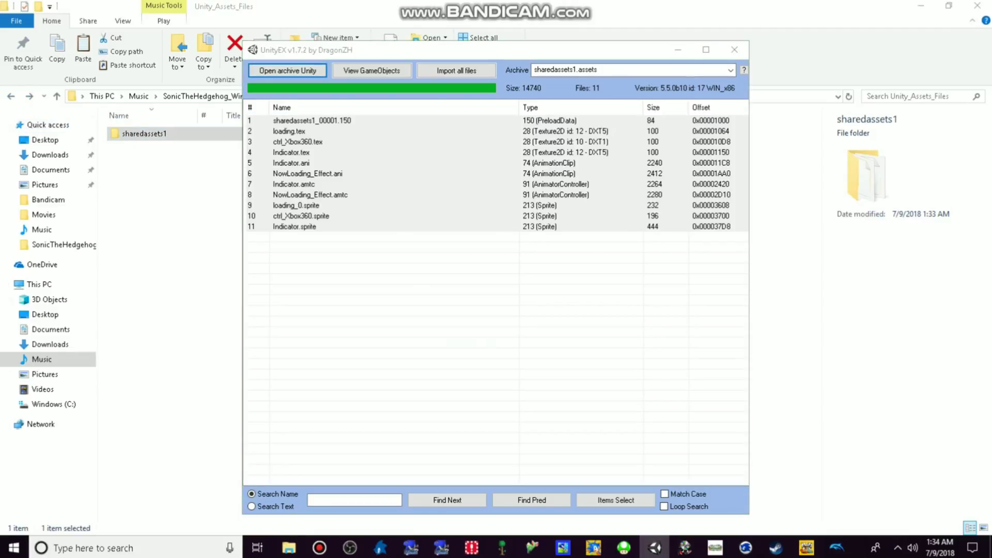
Step: Reload sharedassets1.assets in UnityEX and re-import the edited controls texture into it
click(287, 70)
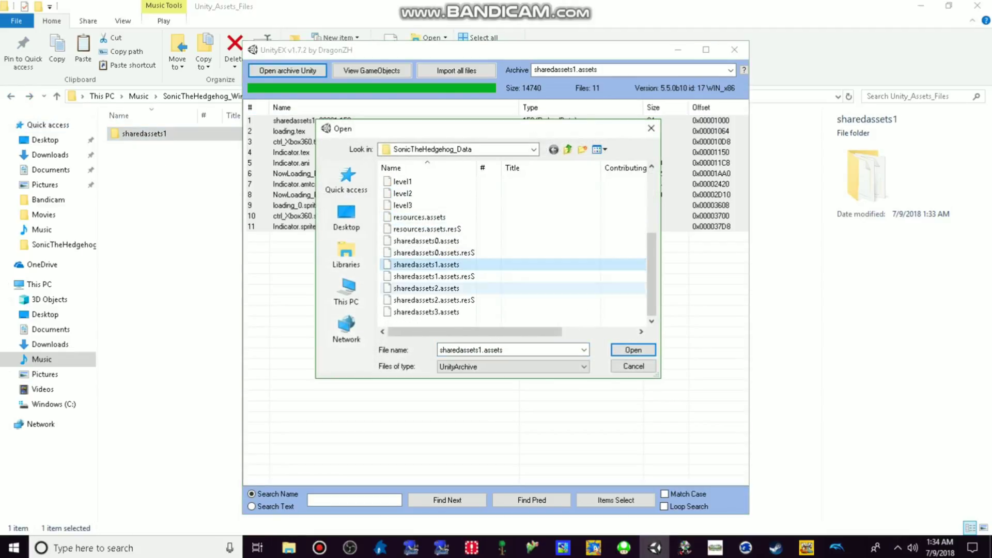
click(631, 350)
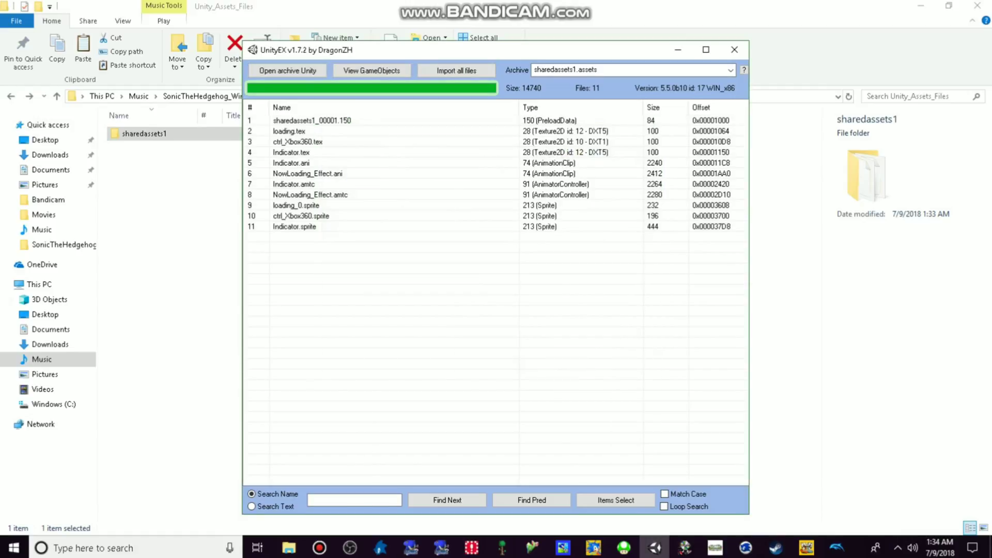
right_click(311, 120)
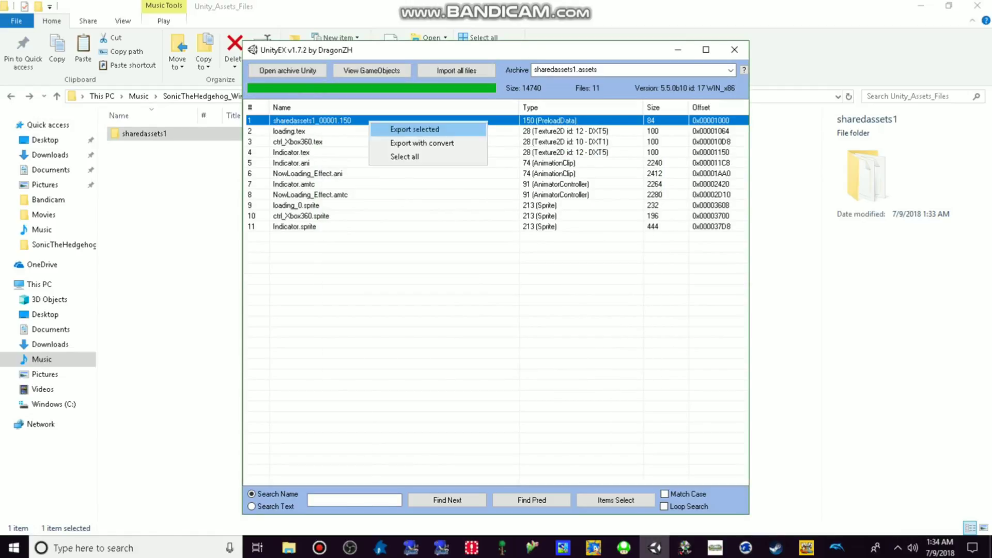
click(414, 129)
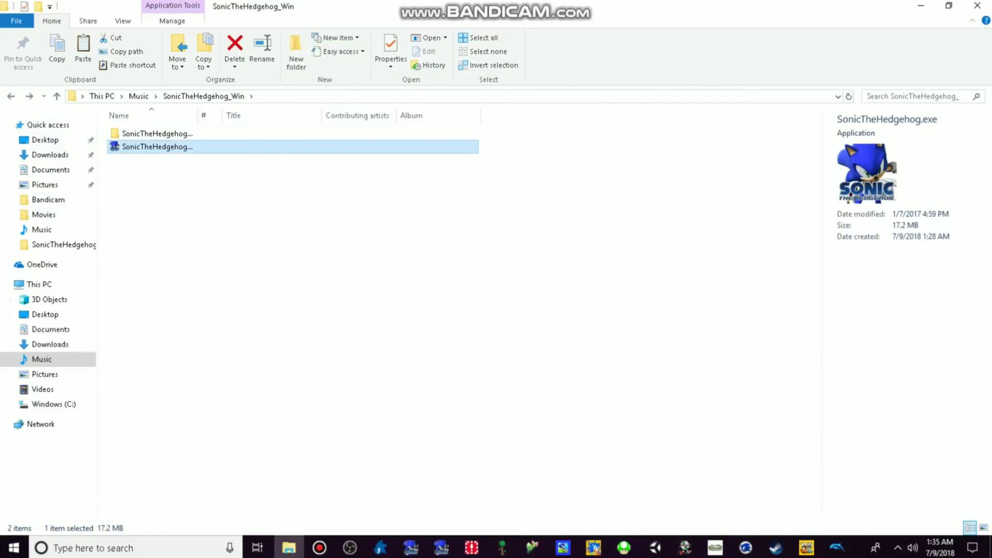
Step: Run SonicTheHedgehog.exe and play in a 640 x 480 window
double_click(157, 146)
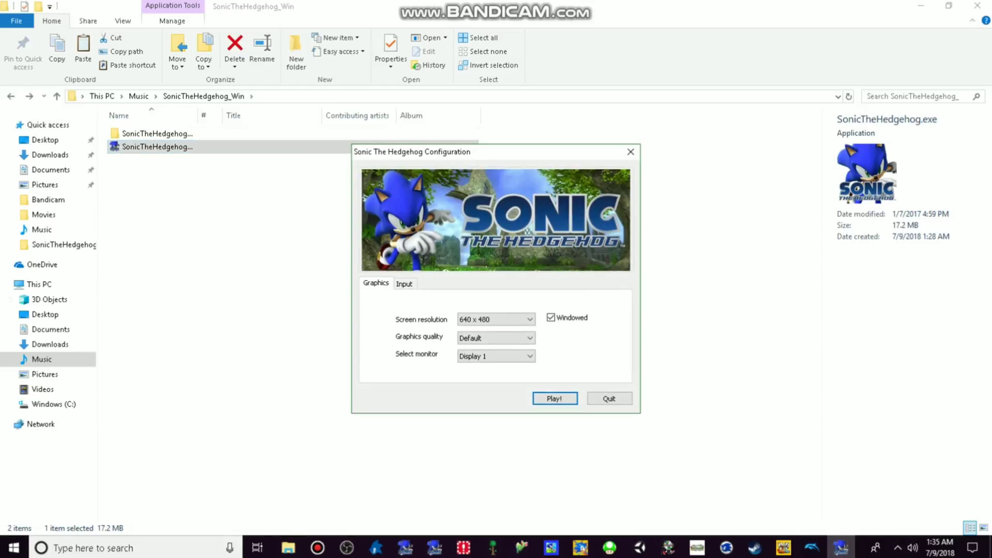
click(554, 398)
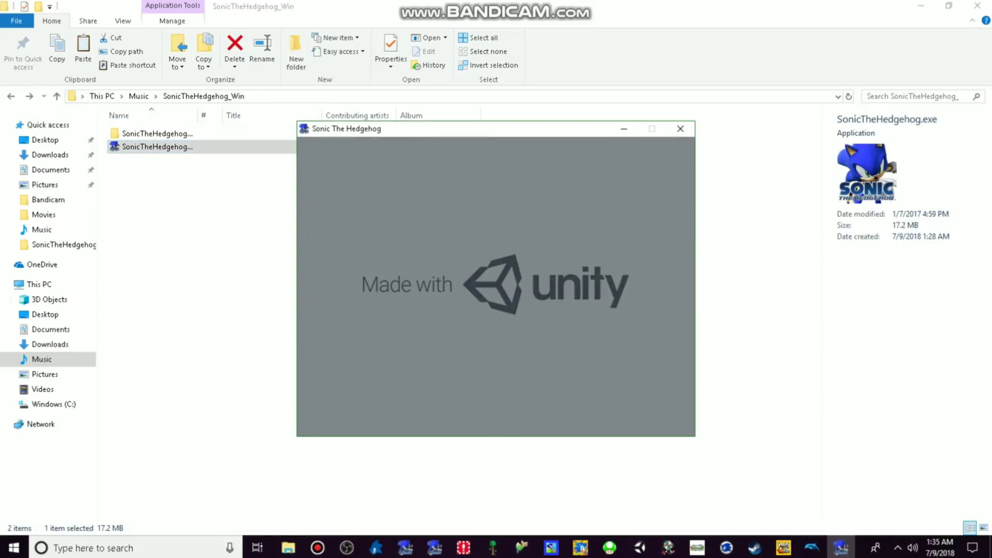